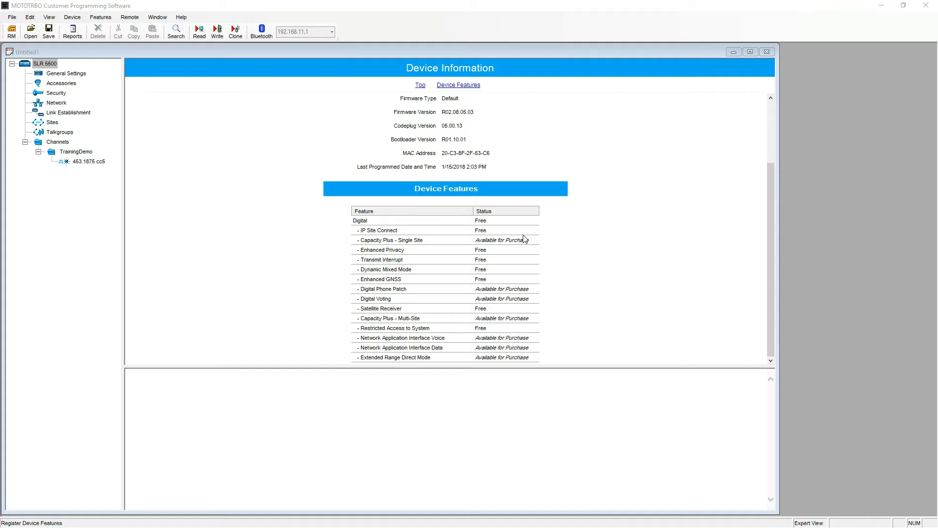
mouse_move(196, 122)
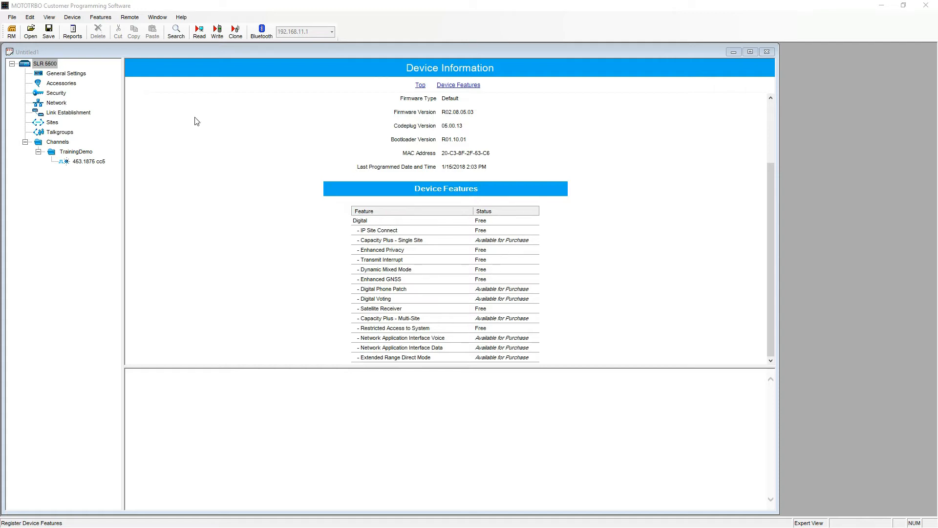
mouse_move(467, 259)
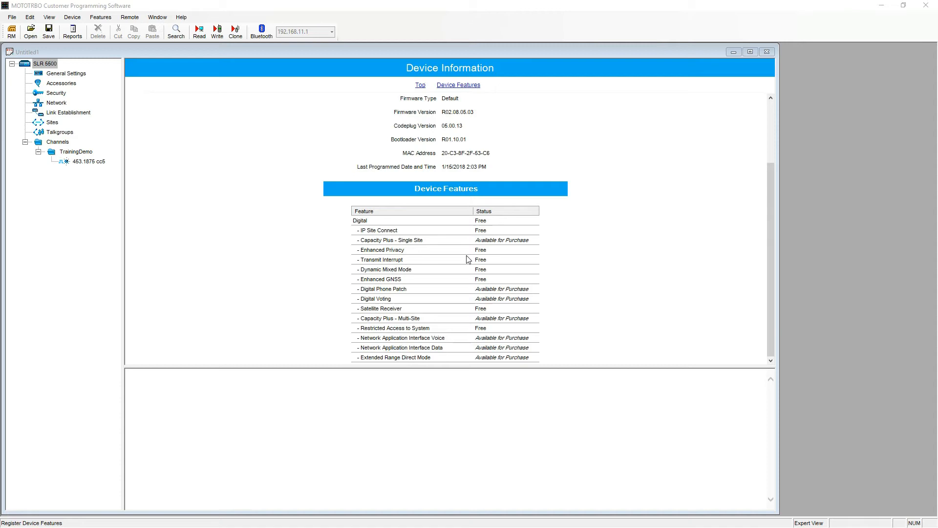
mouse_move(252, 145)
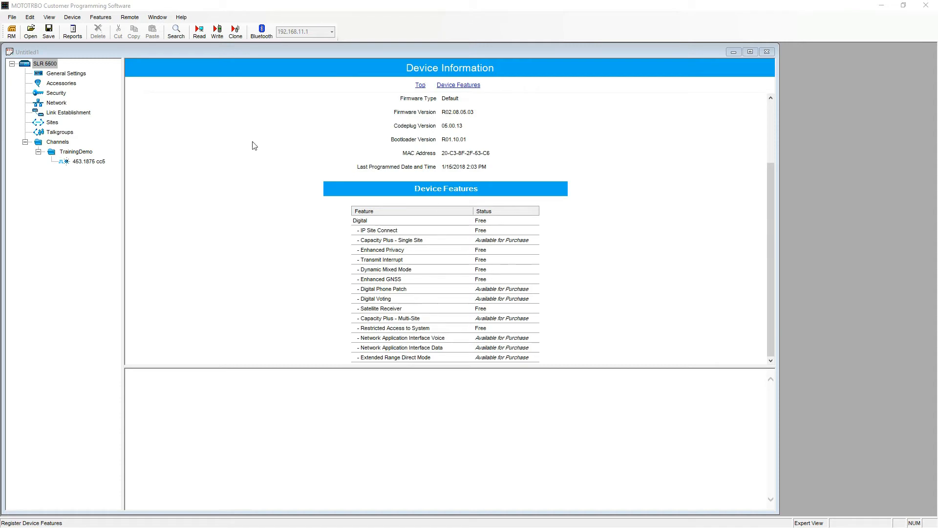
click(100, 17)
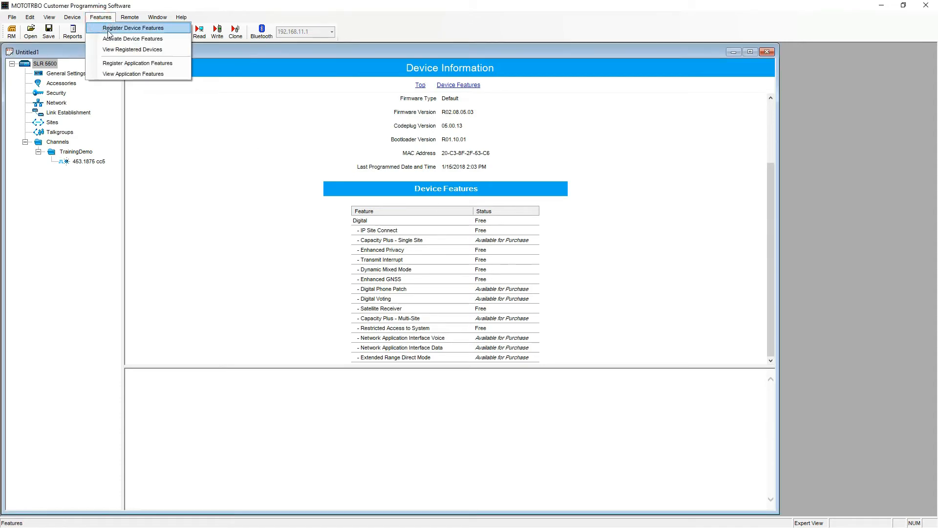
click(130, 27)
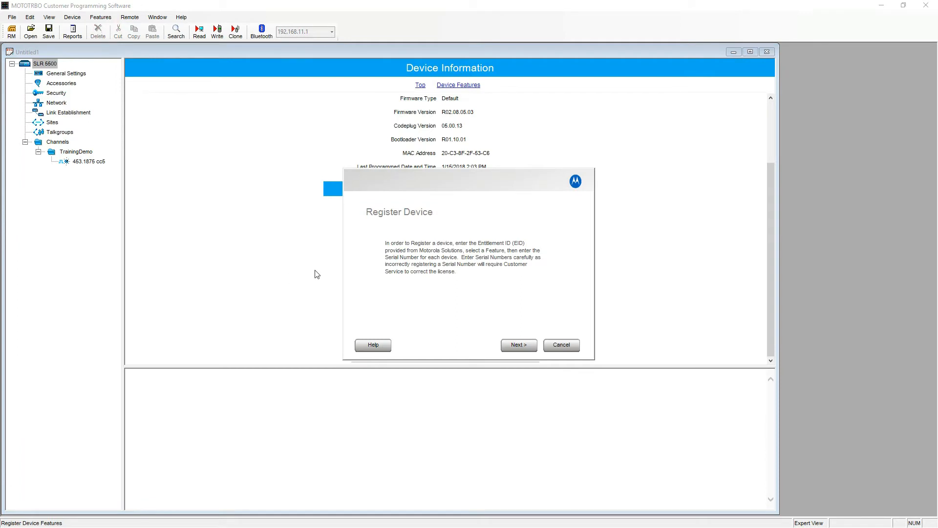
mouse_move(457, 324)
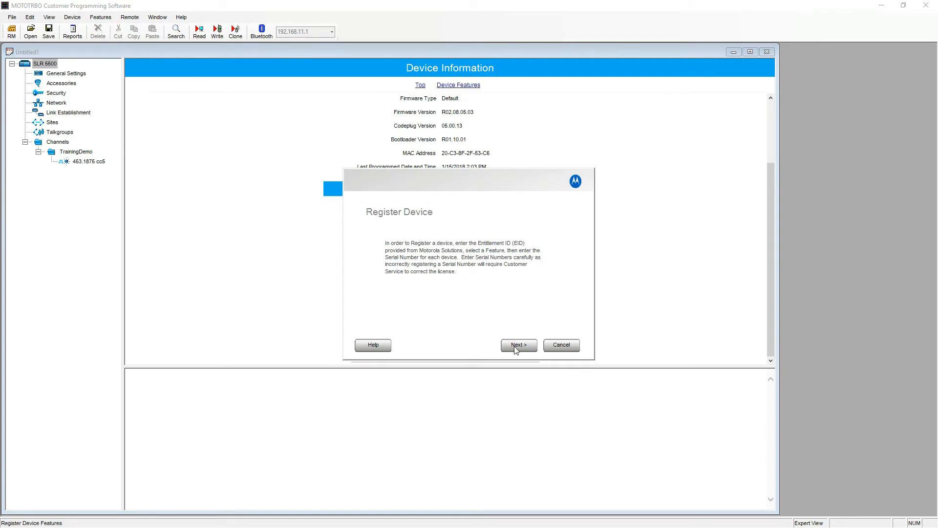
click(518, 345)
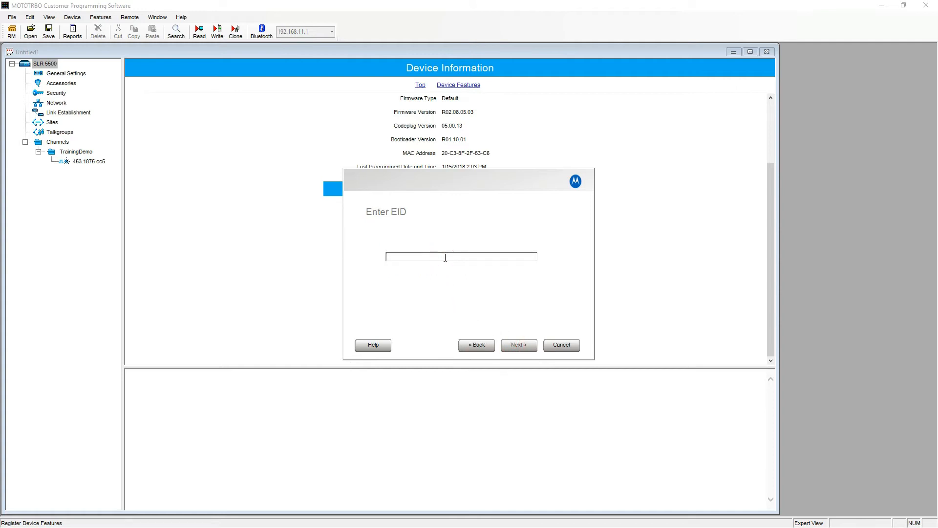
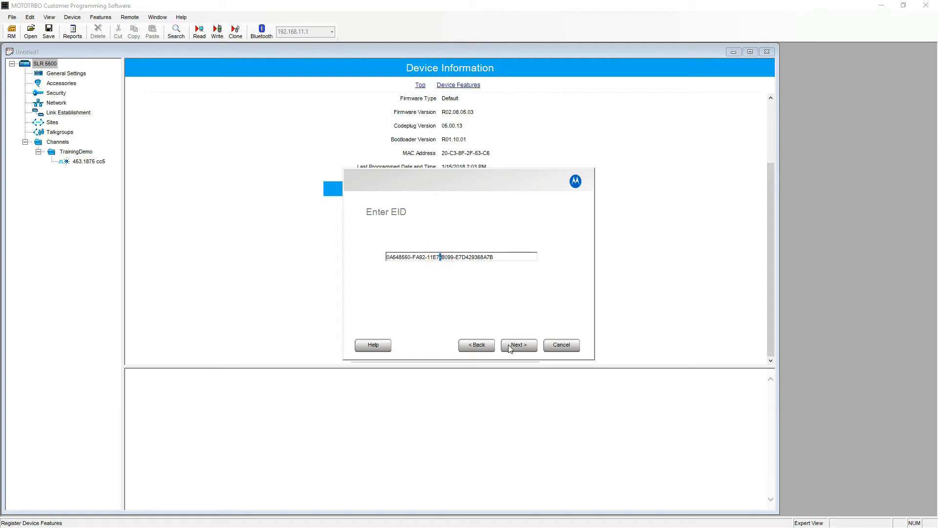
Submit the EID so Digital Phone Patch Repeater is listed as the entitled feature.
click(517, 345)
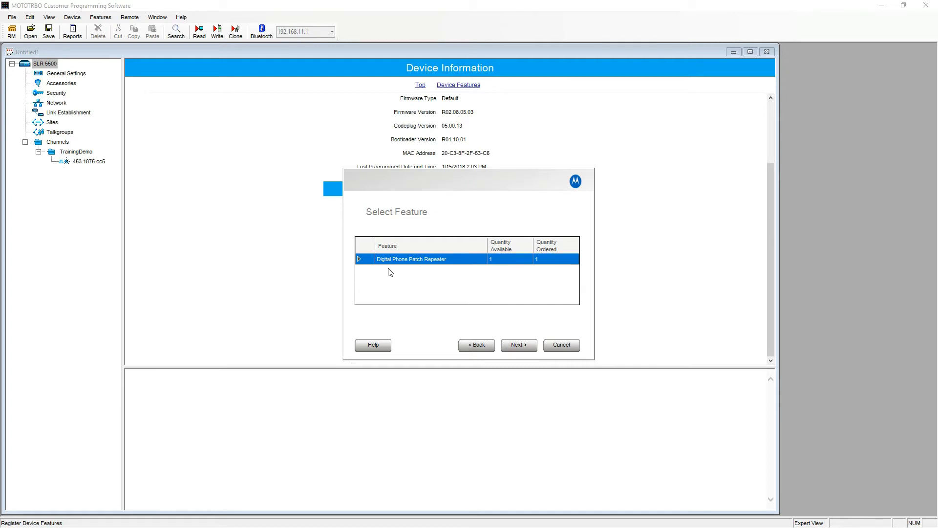
mouse_move(445, 271)
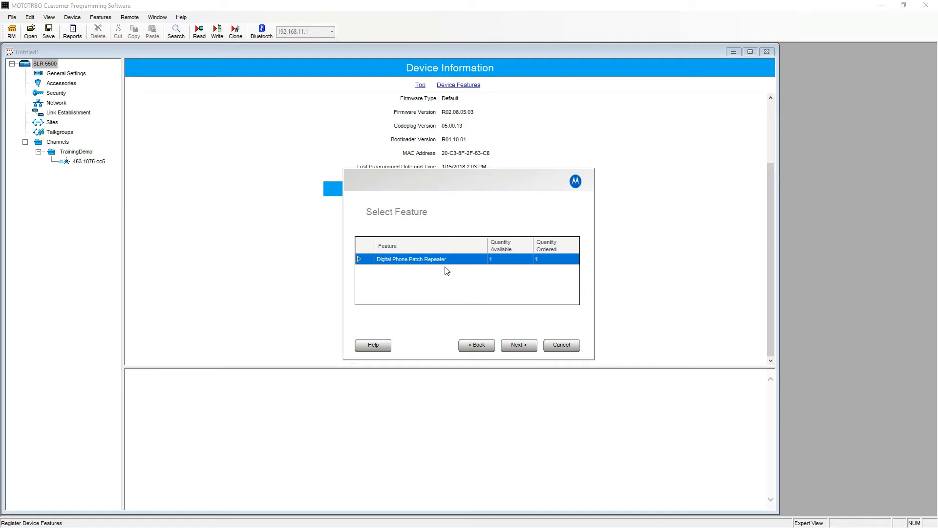
mouse_move(541, 270)
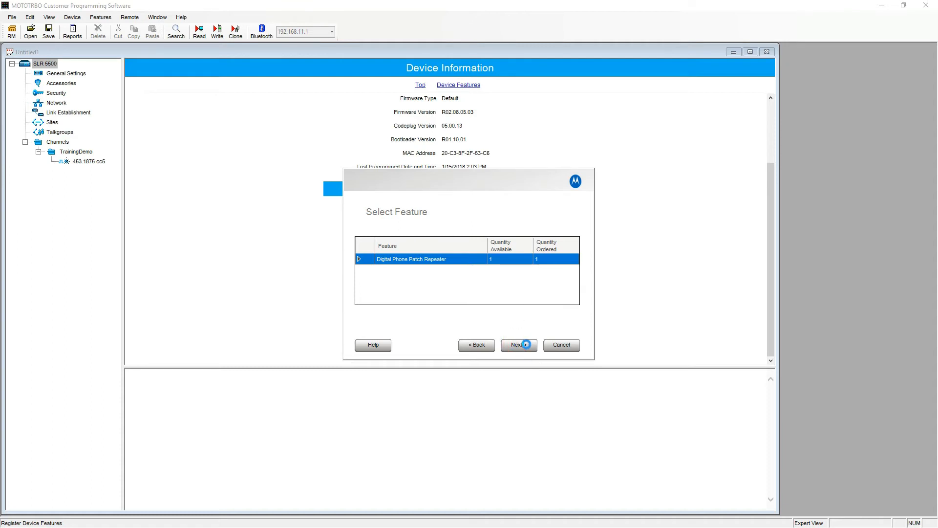
Read serial 478IRL0398 from the repeater, add it, and complete registration of the feature.
click(518, 345)
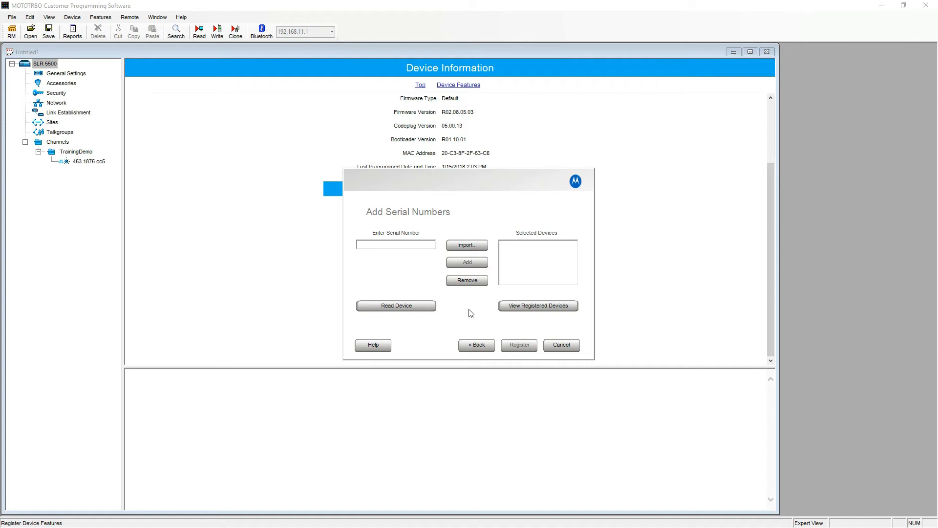
mouse_move(455, 313)
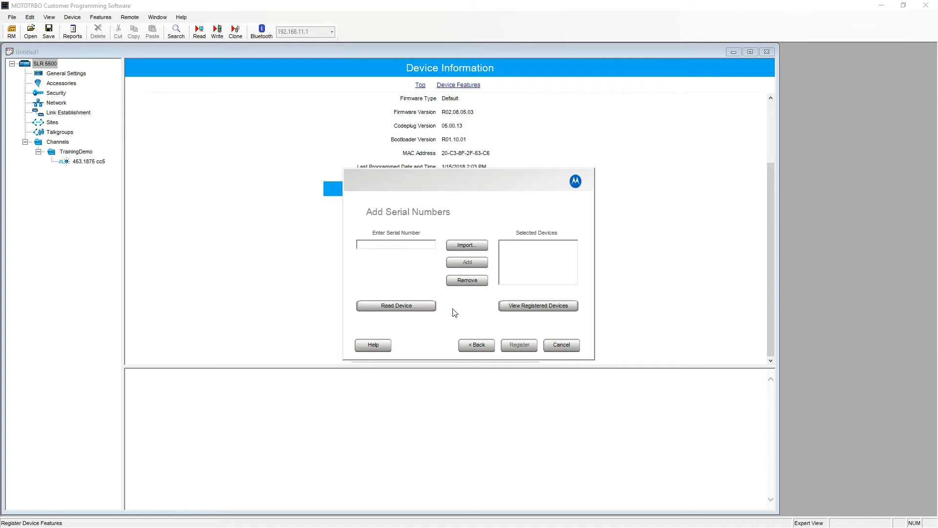
click(396, 243)
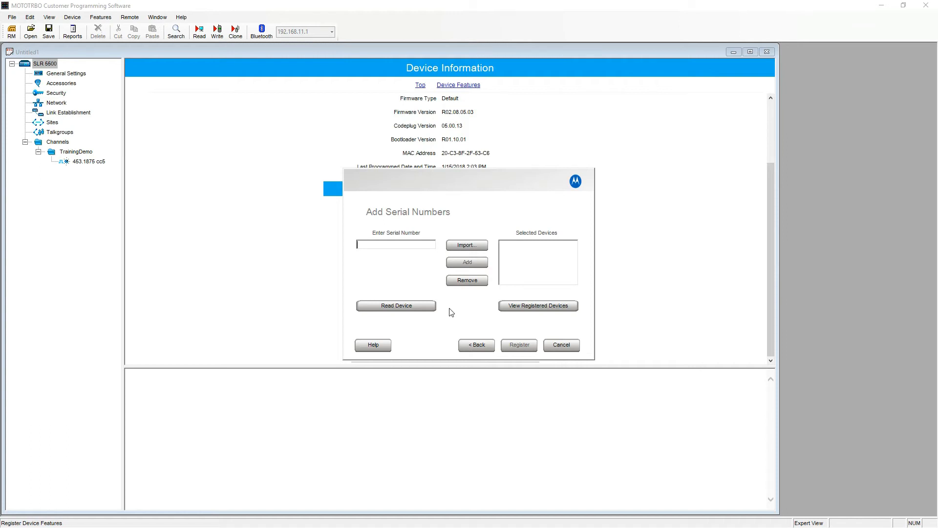
click(396, 305)
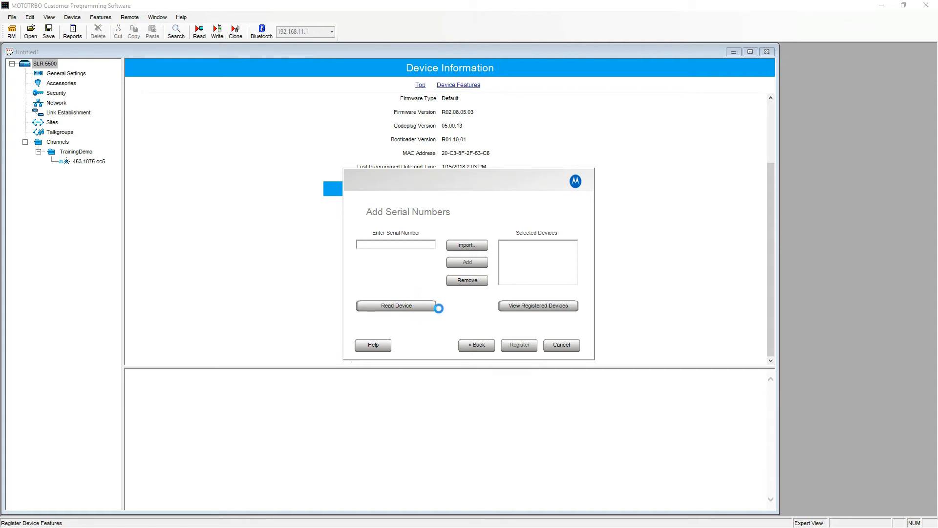
click(394, 306)
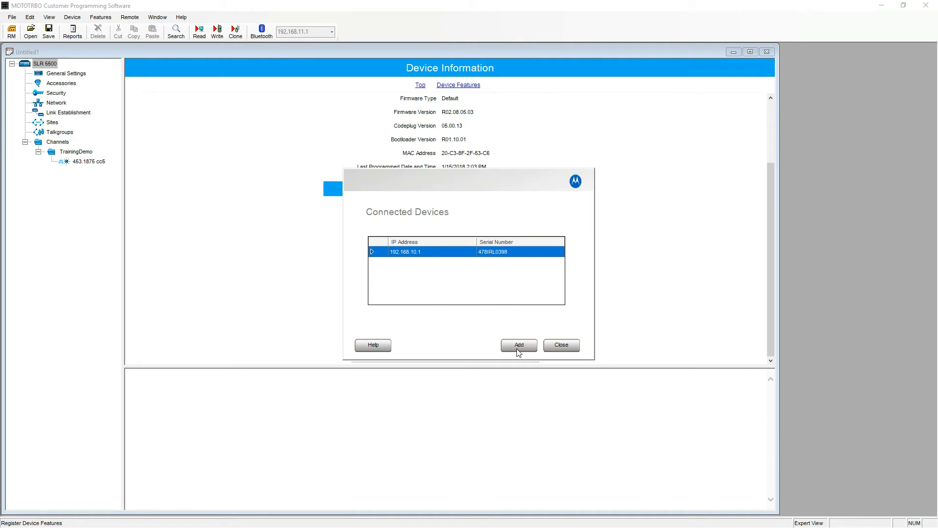
click(518, 345)
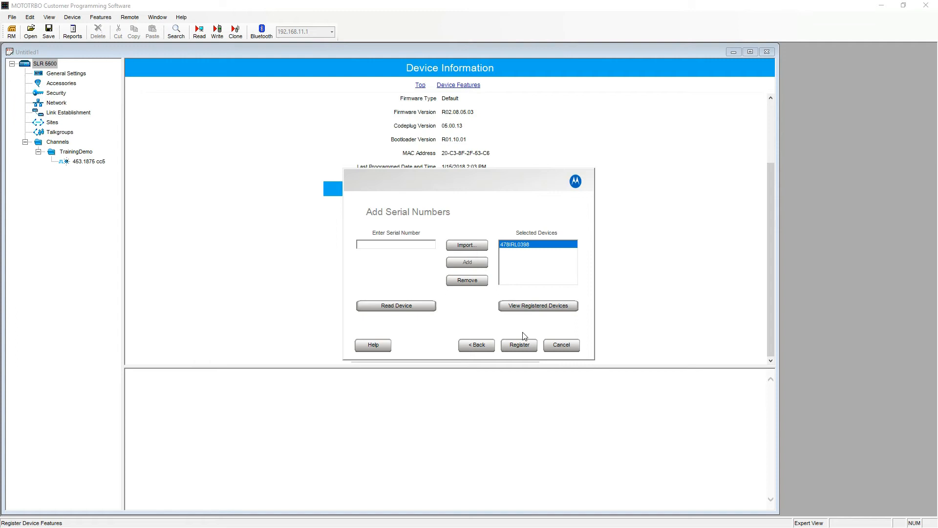
mouse_move(527, 350)
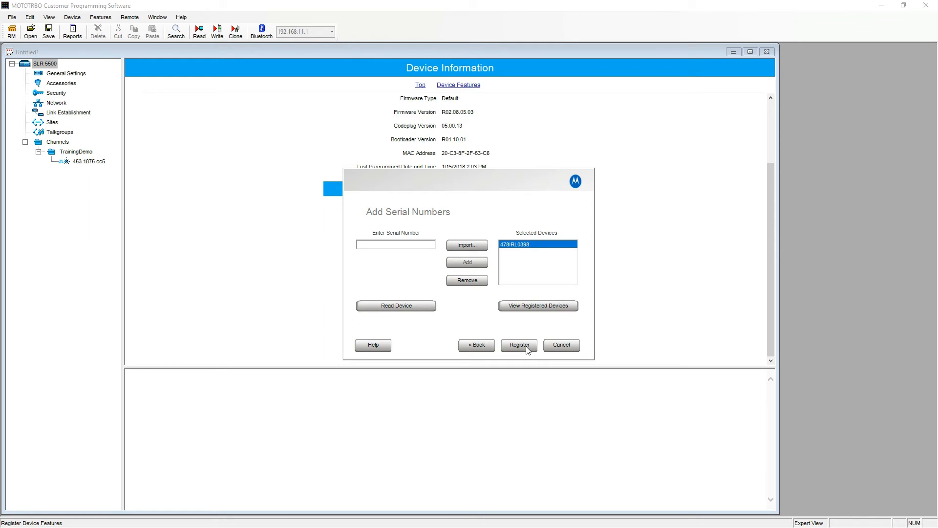
click(518, 345)
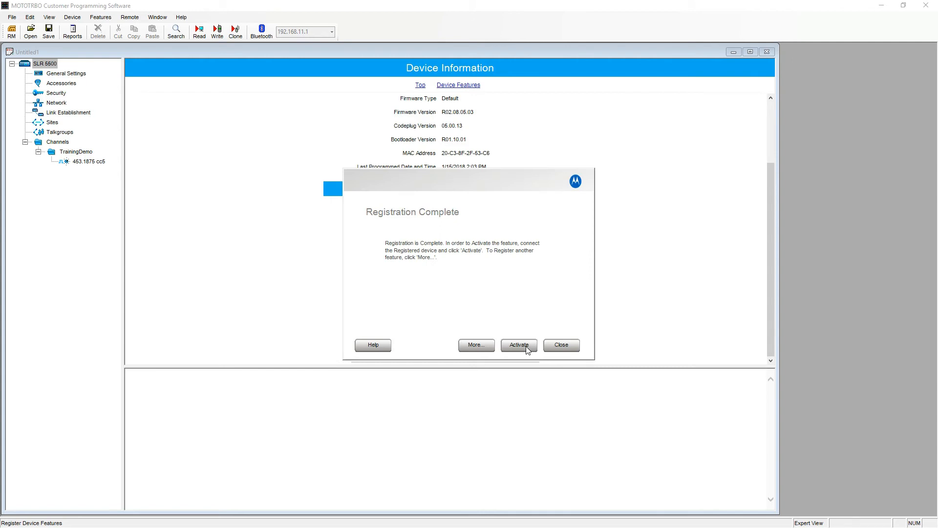
Begin activation and choose Digital Phone Patch Repeater for repeater 478IRL0398.
click(518, 345)
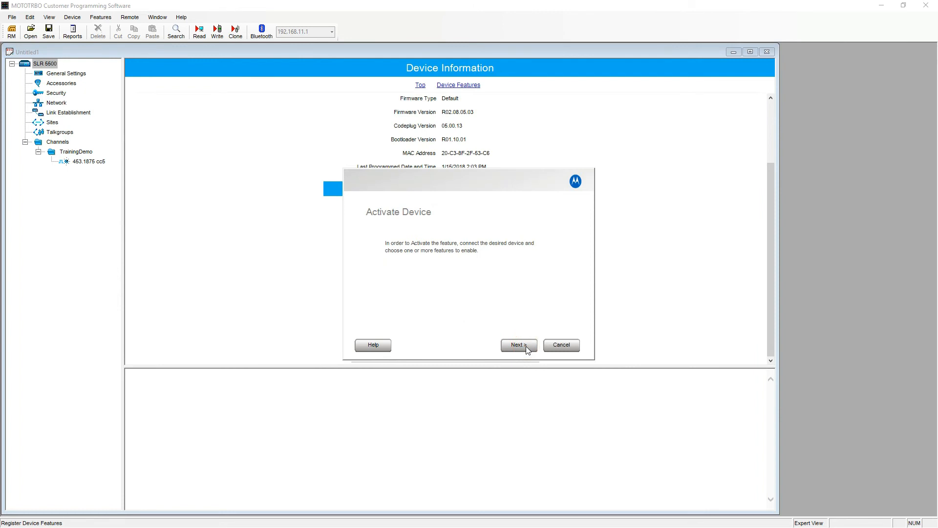
click(518, 345)
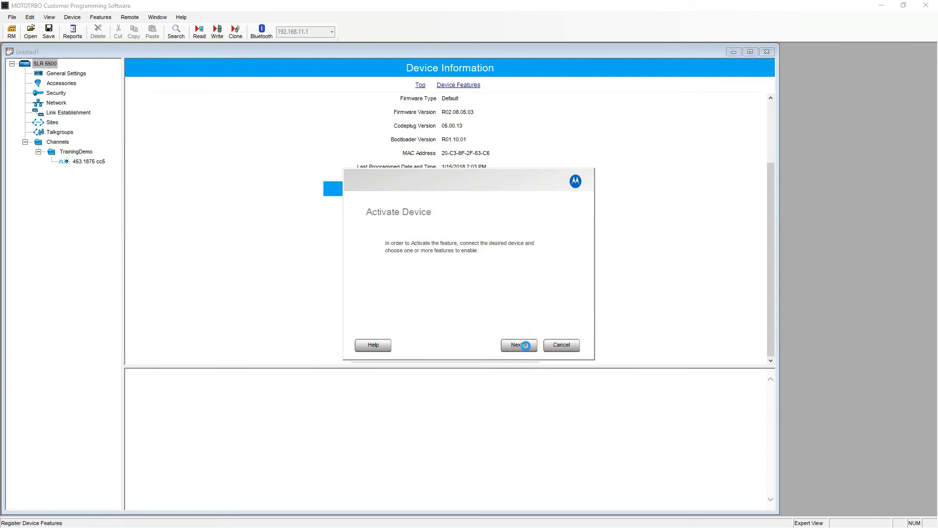
click(517, 345)
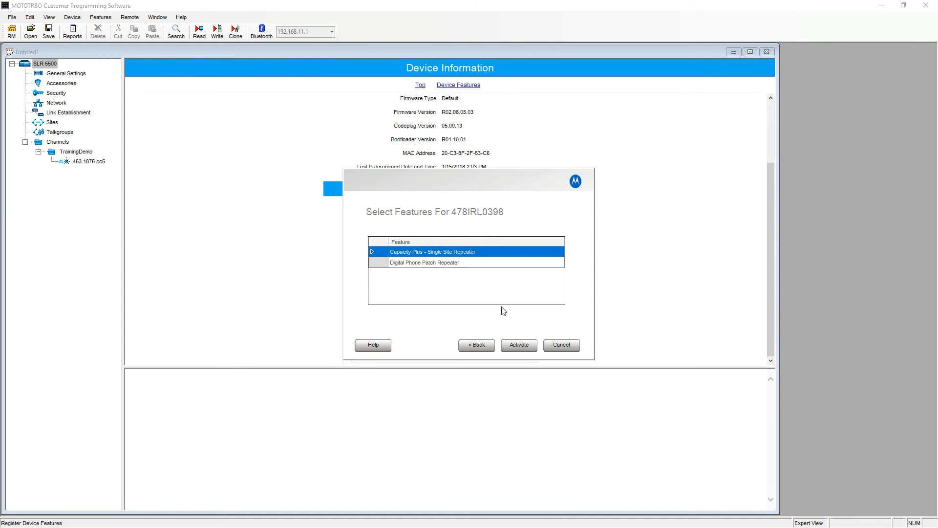
click(426, 262)
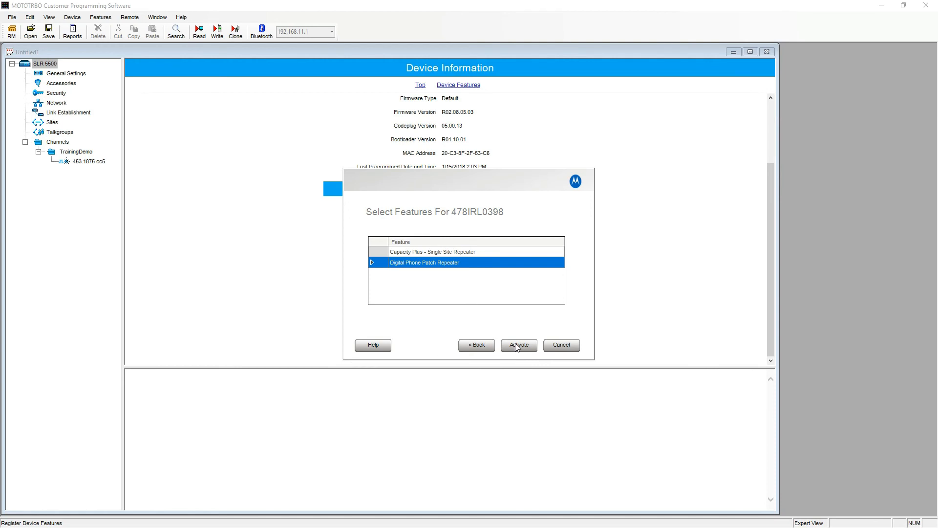
click(518, 345)
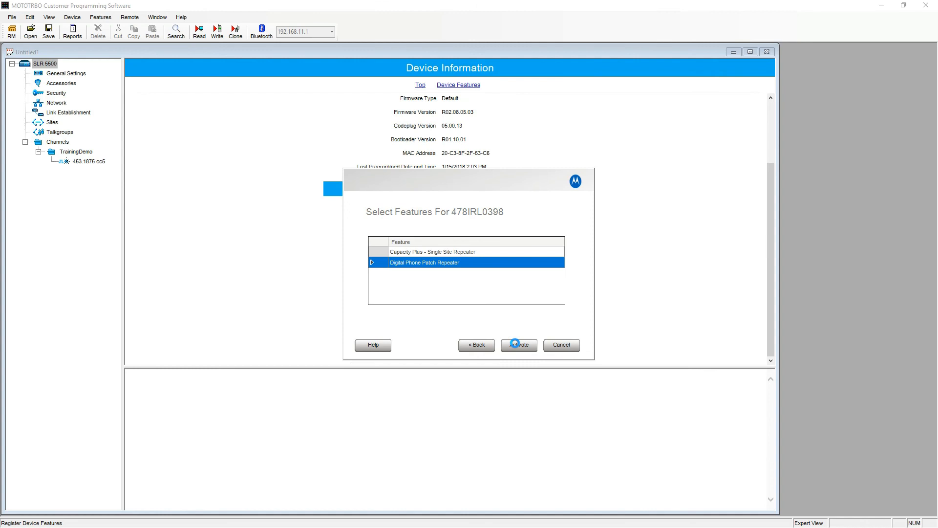
Confirm Activation Complete and close the wizard to return to device information.
click(517, 345)
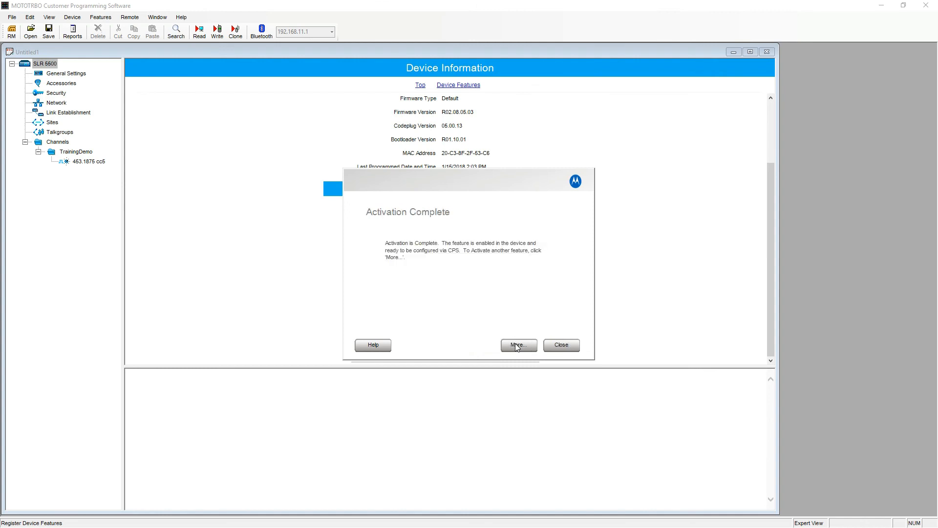
mouse_move(563, 348)
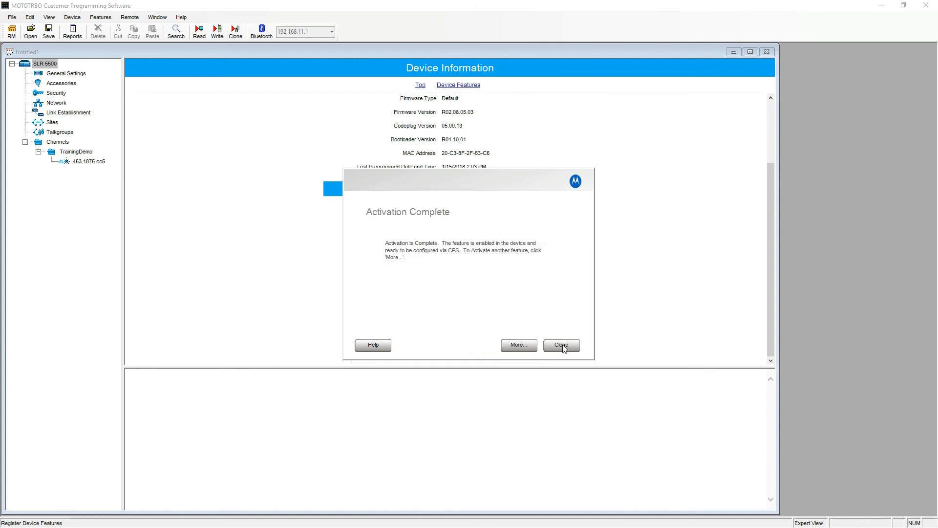
click(560, 345)
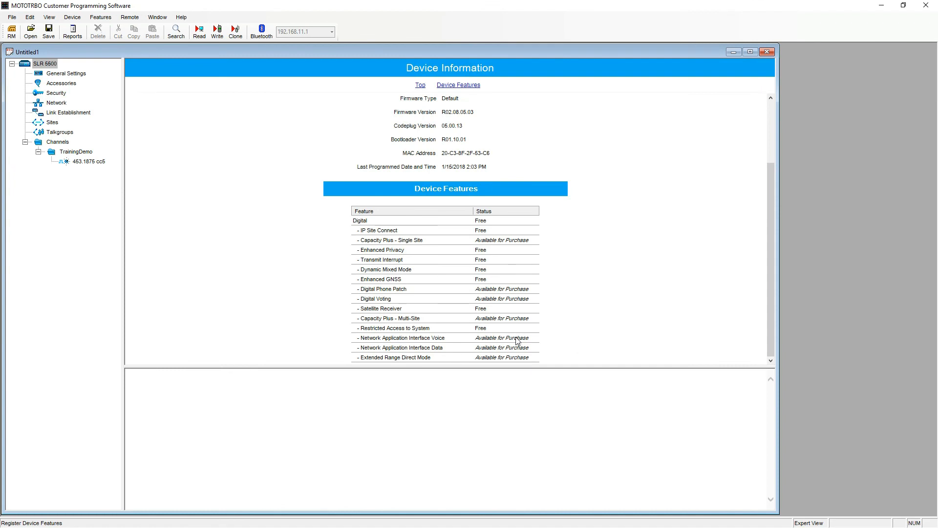